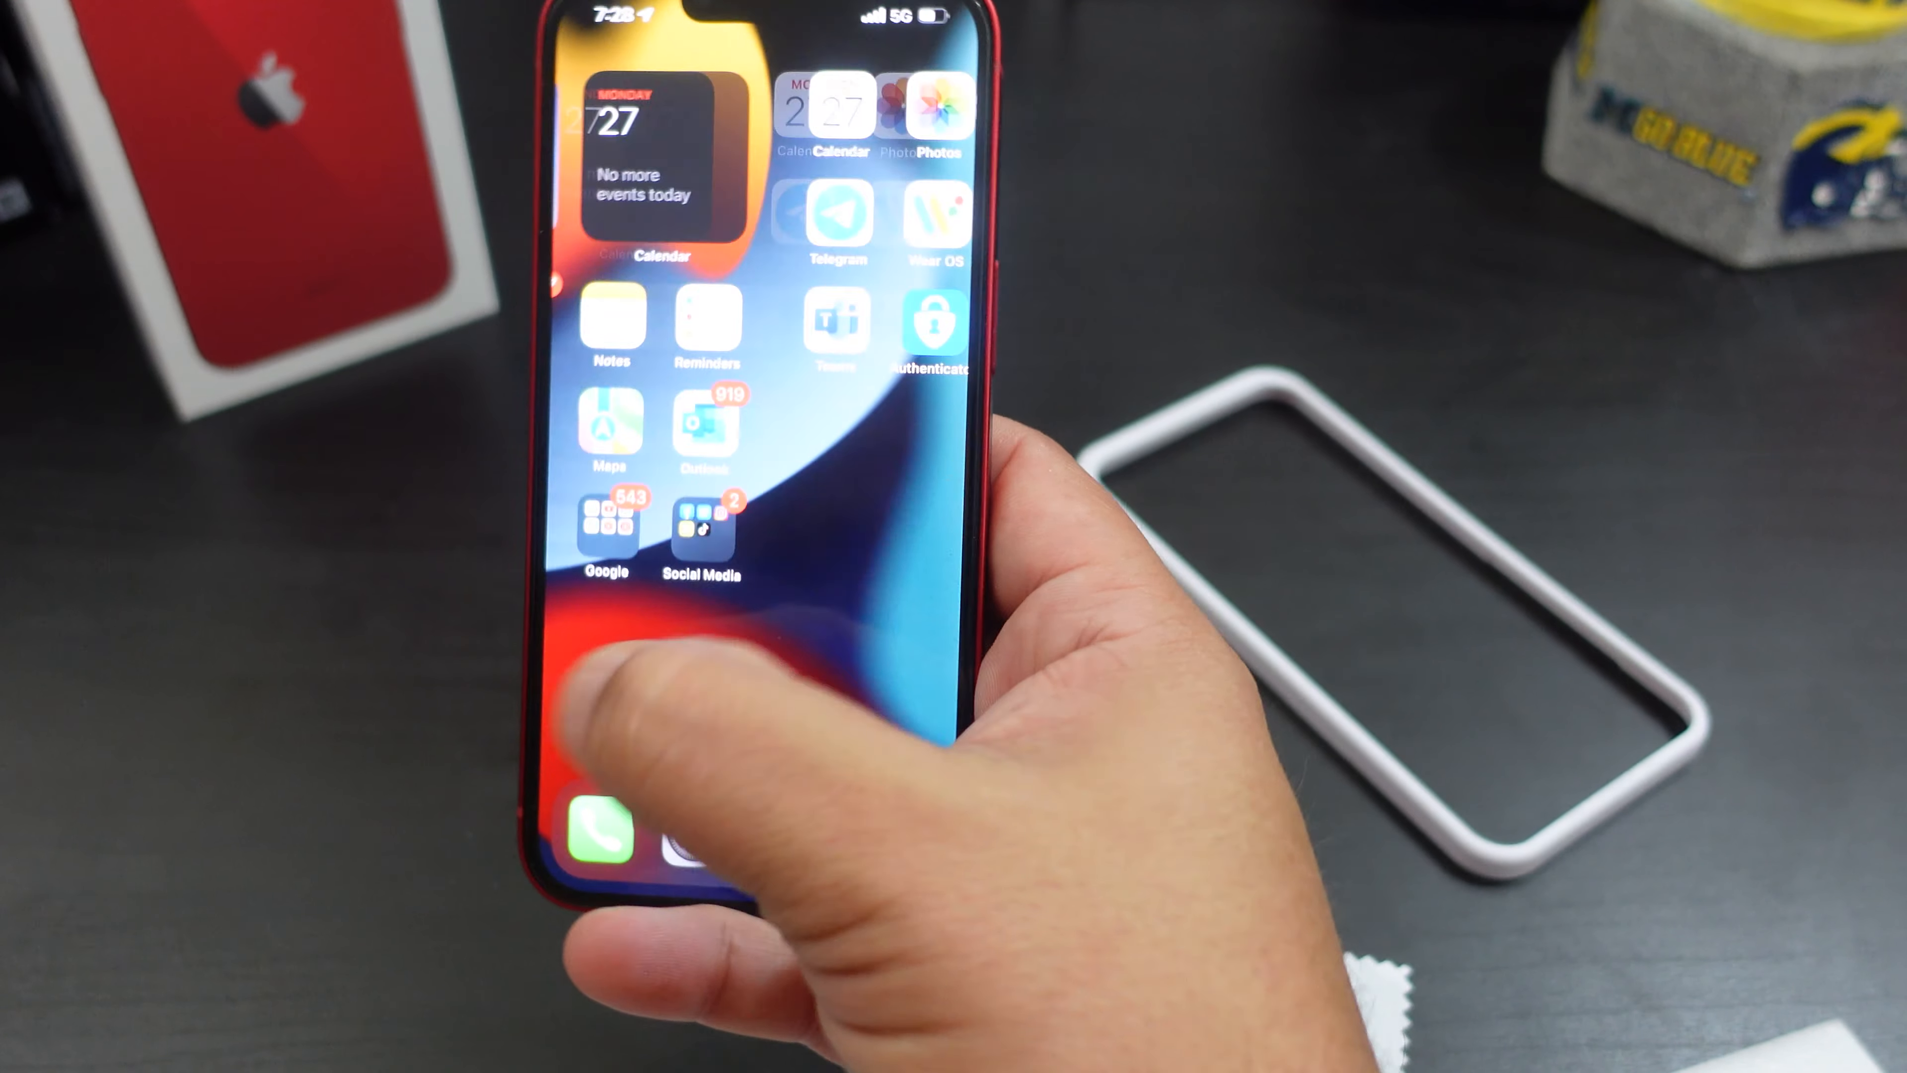
{"action": "scroll", "scroll_direction": "left", "scroll_amount": 3}
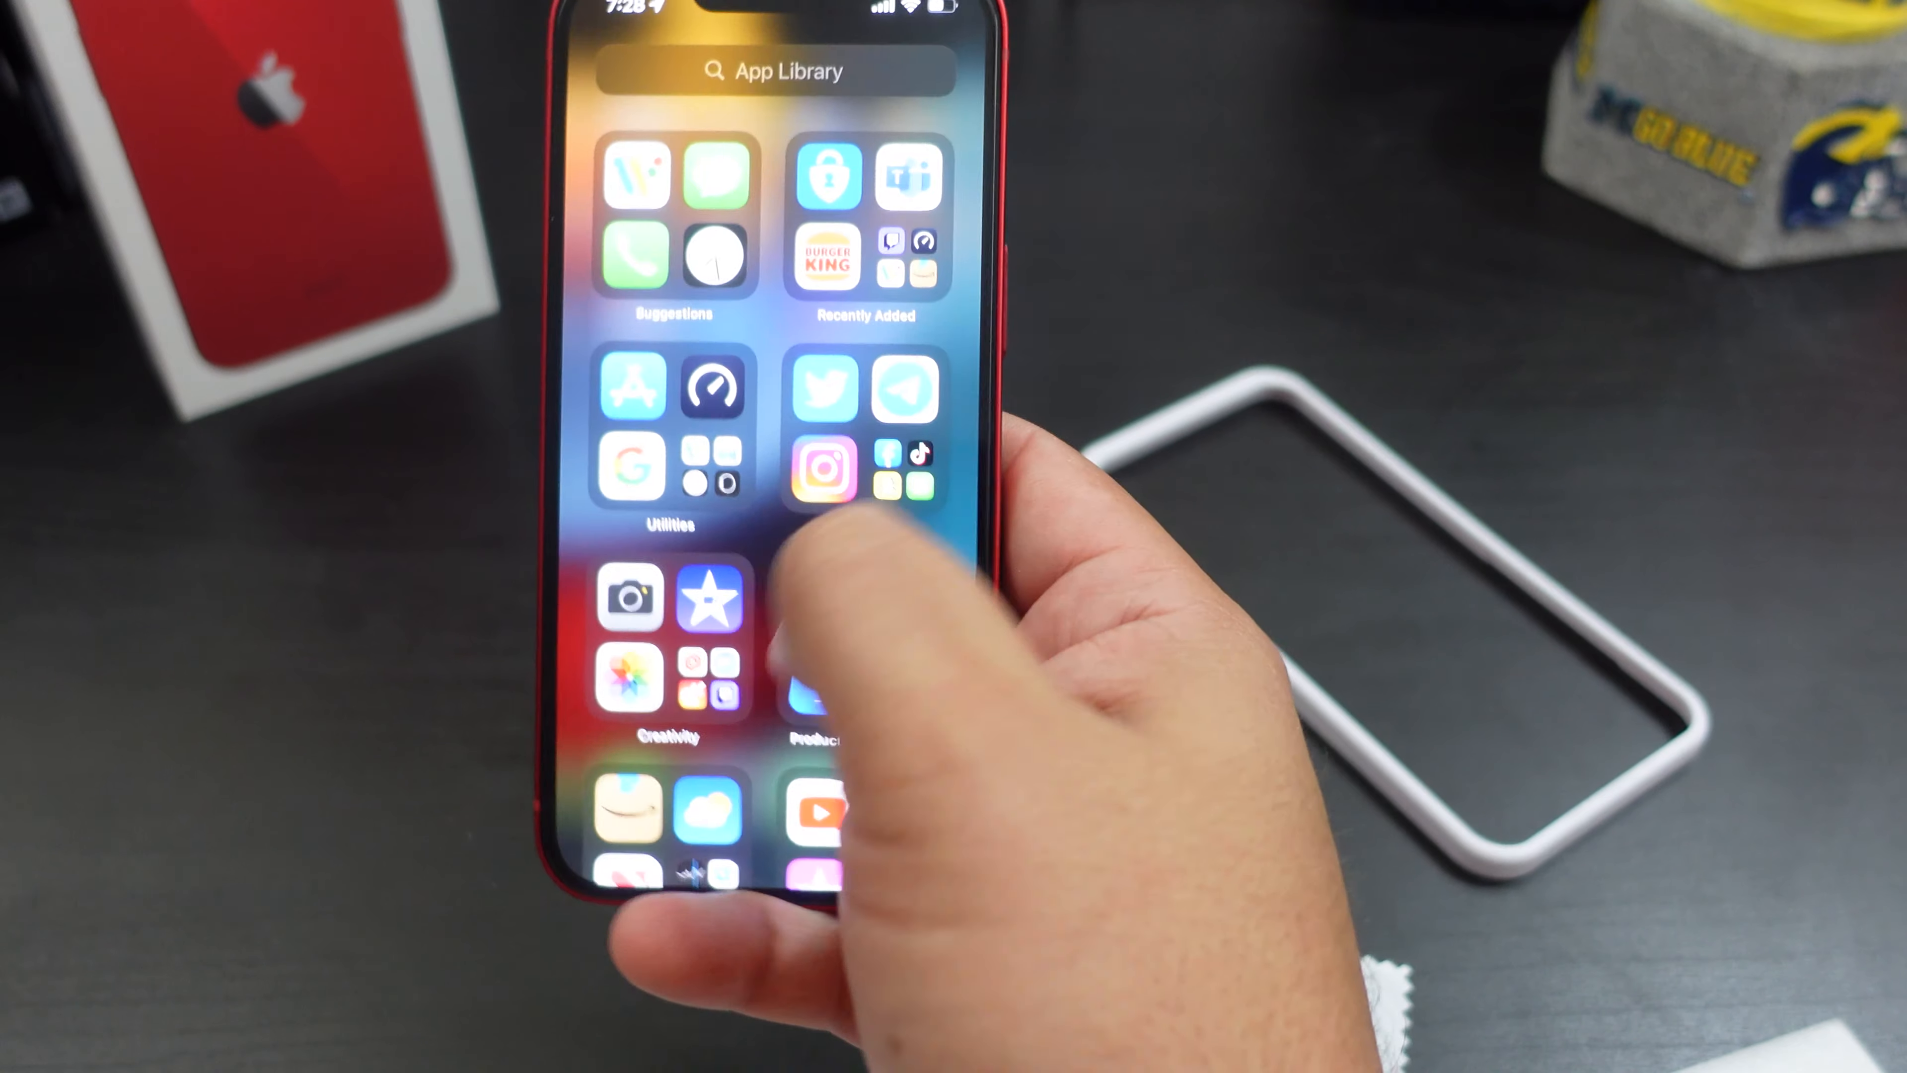